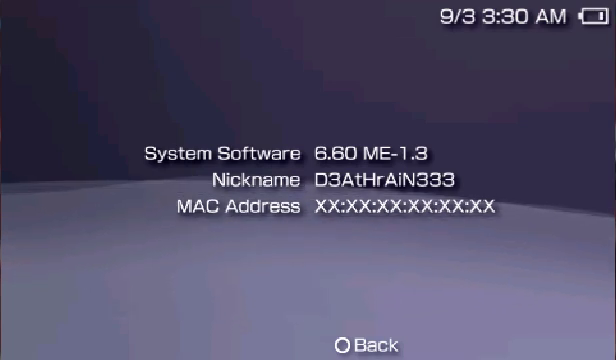
Step: Back out of System Information and move right through Photo and Video to Network
key(Circle)
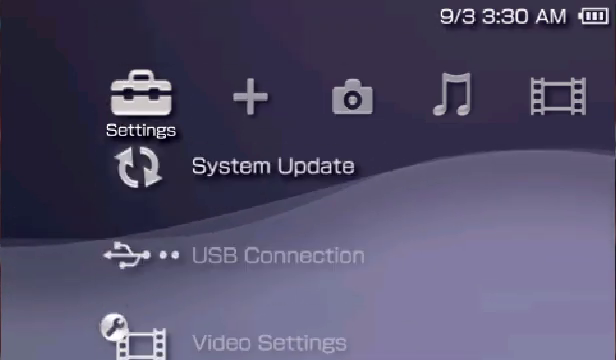
key(Right)
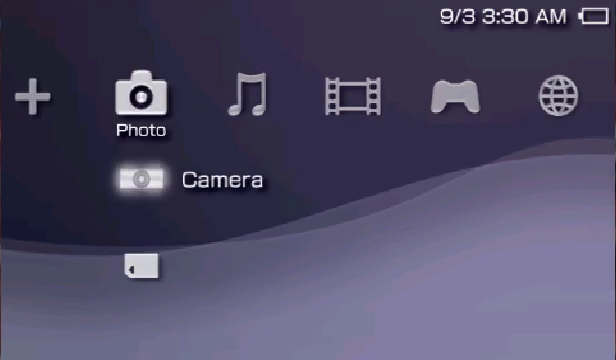
key(Right)
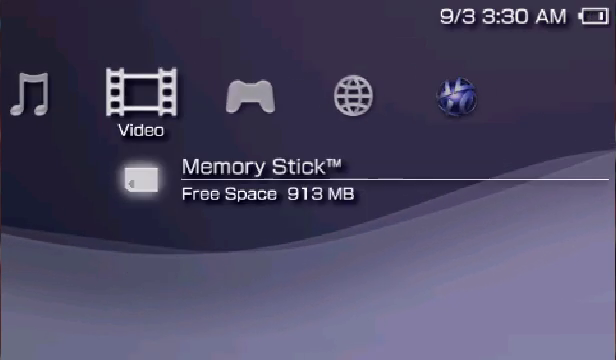
key(Right)
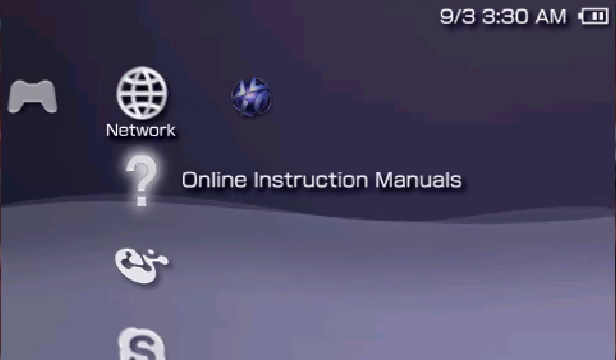
Step: Bring up the 6.60 VSH menu, try CPU CLOCK XMB at 300/150 and restore it to 333/166
key(Left)
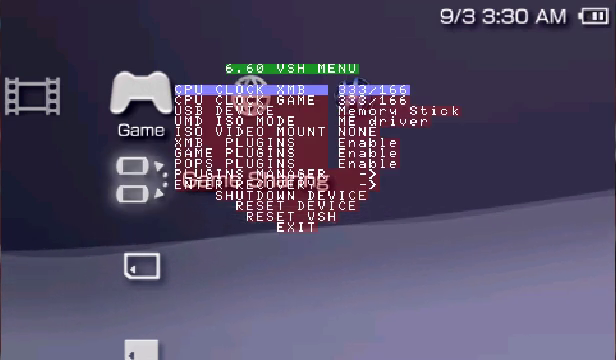
key(Left)
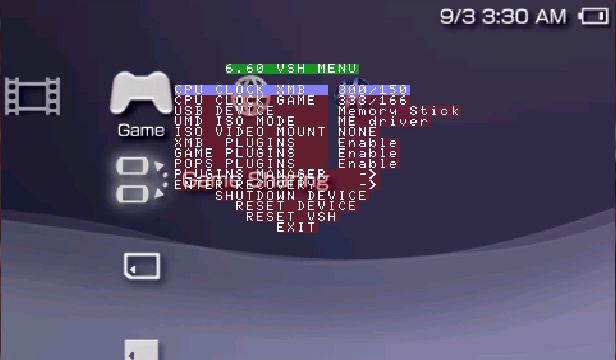
key(DOWN)
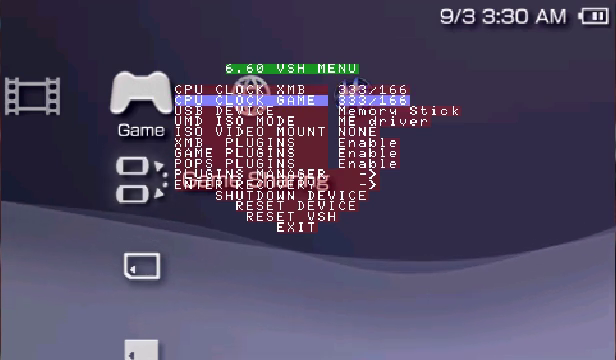
Step: Step down through USB Device, UMD ISO Mode, ISO Video Mount, XMB and Game Plugins to Plugins Manager
key(Down)
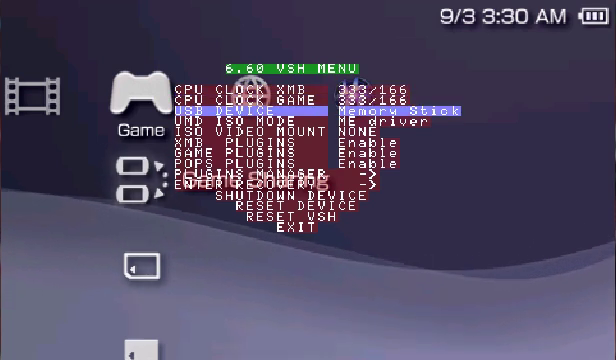
key(down)
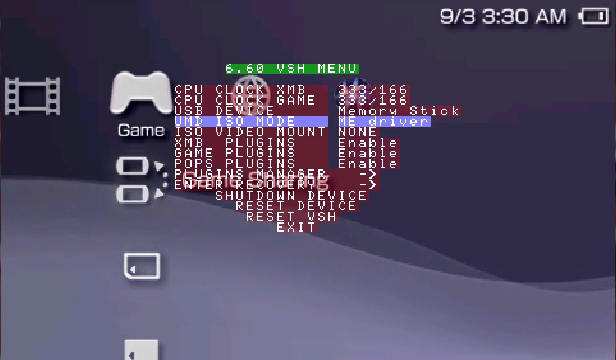
key(Down)
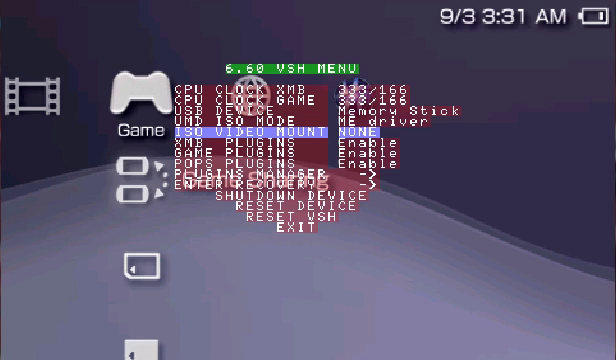
key(Down)
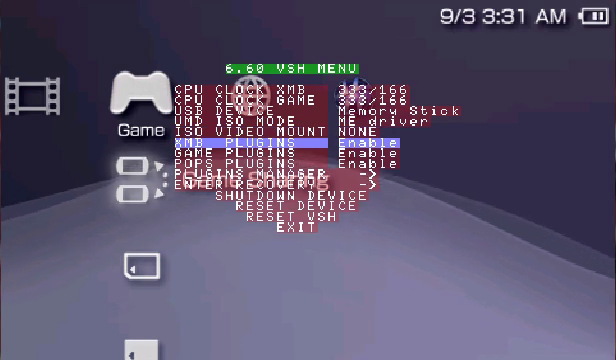
key(Down)
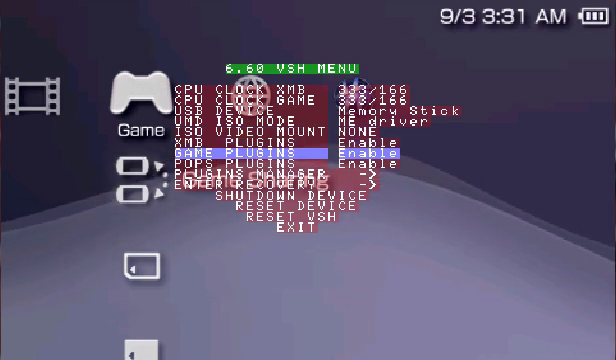
key(DOWN)
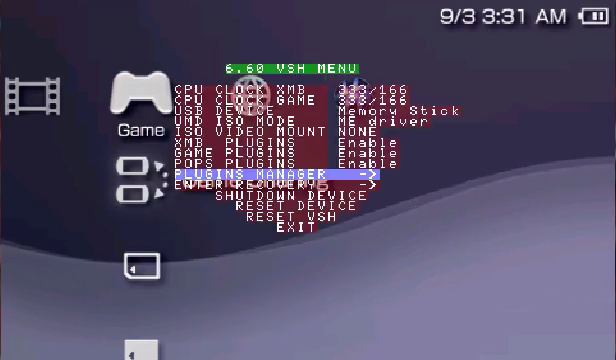
key(Circle)
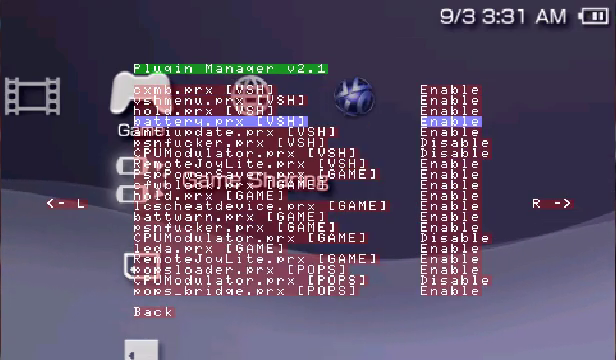
click(450, 118)
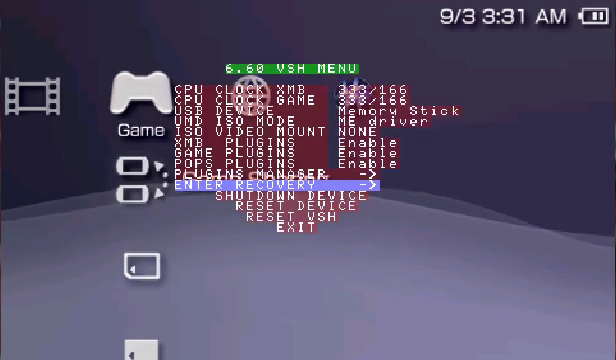
Step: Select RESET DEVICE in the VSH menu to reboot the PSP
key(down)
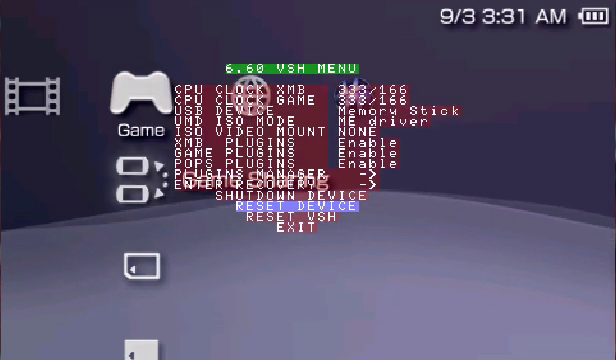
key(down)
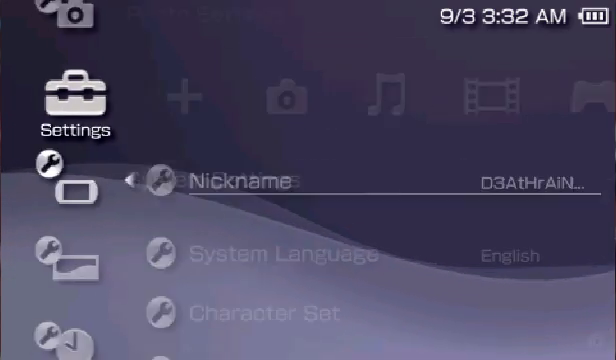
Step: Scroll the System Settings list down to System Information and About PSP
scroll(down, 3)
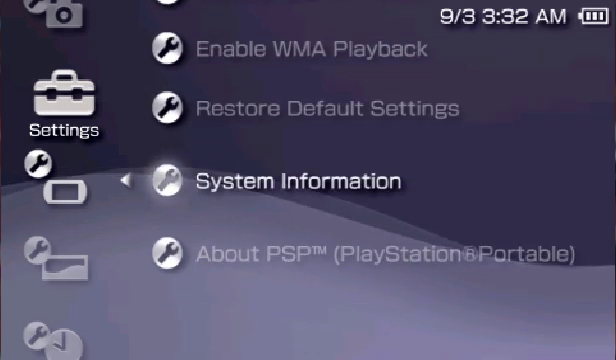